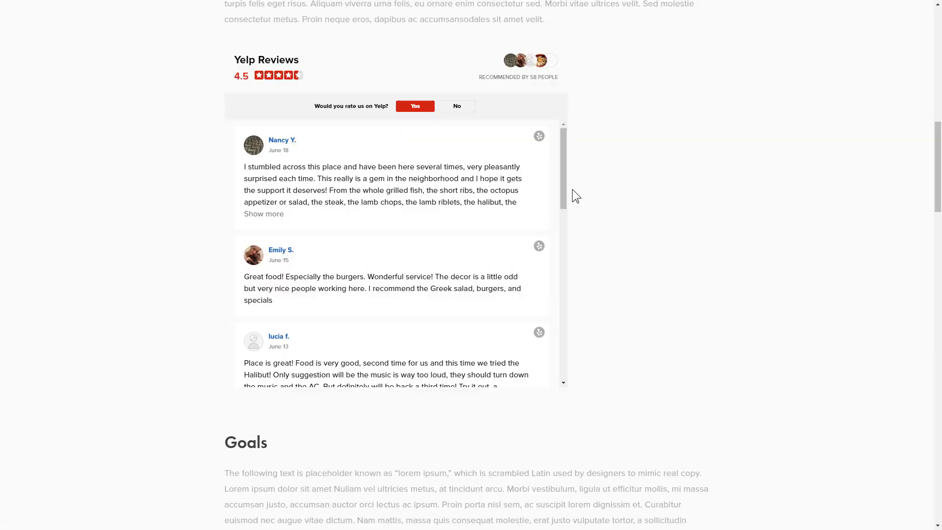
- Start creating a Yelp Reviews widget from the Elfsight widget catalogue
scroll("down", 3)
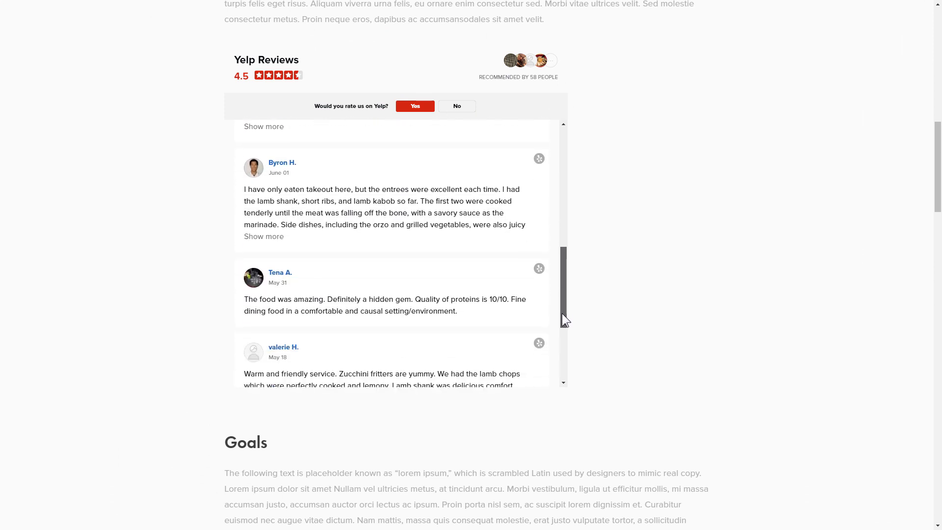
scroll("down", 3)
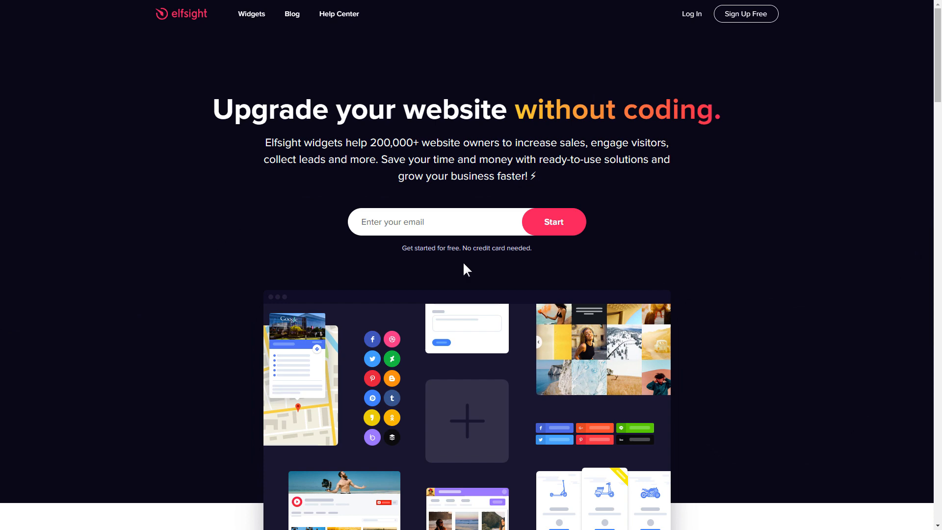
left_click(251, 13)
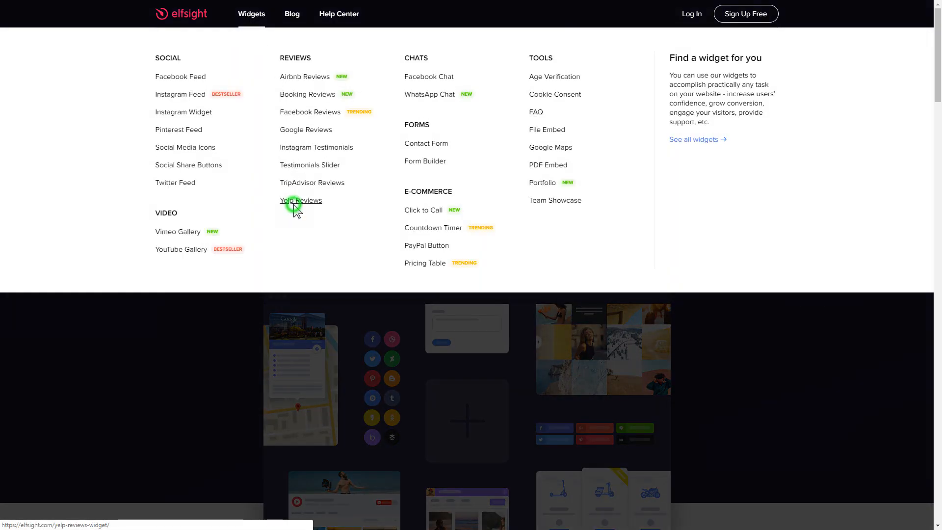
left_click(300, 200)
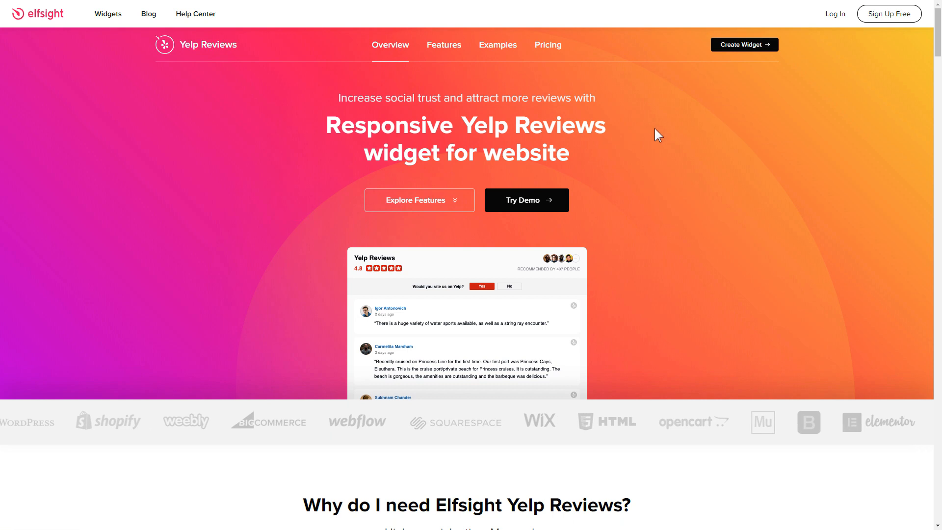
left_click(743, 44)
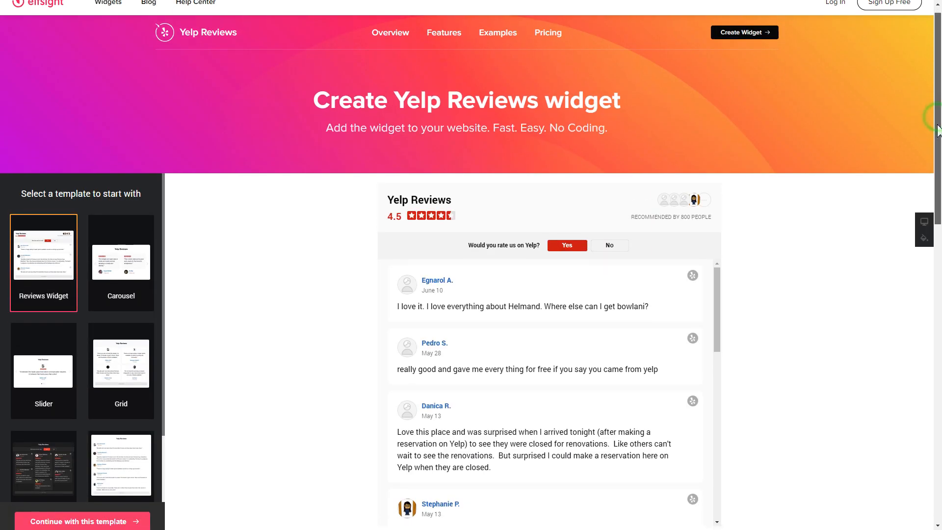
- Preview the Carousel and Grid templates, then settle on the list-style Reviews Widget template
scroll("down", 3)
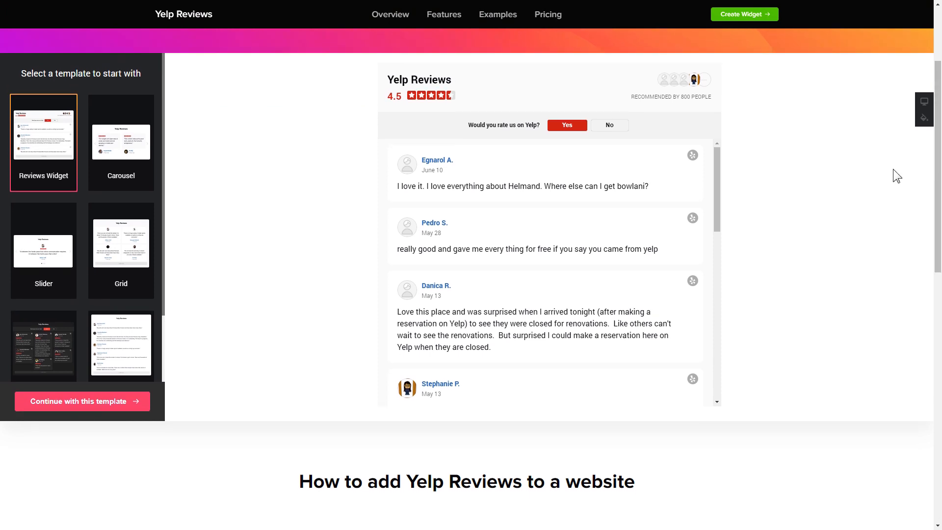
left_click(121, 142)
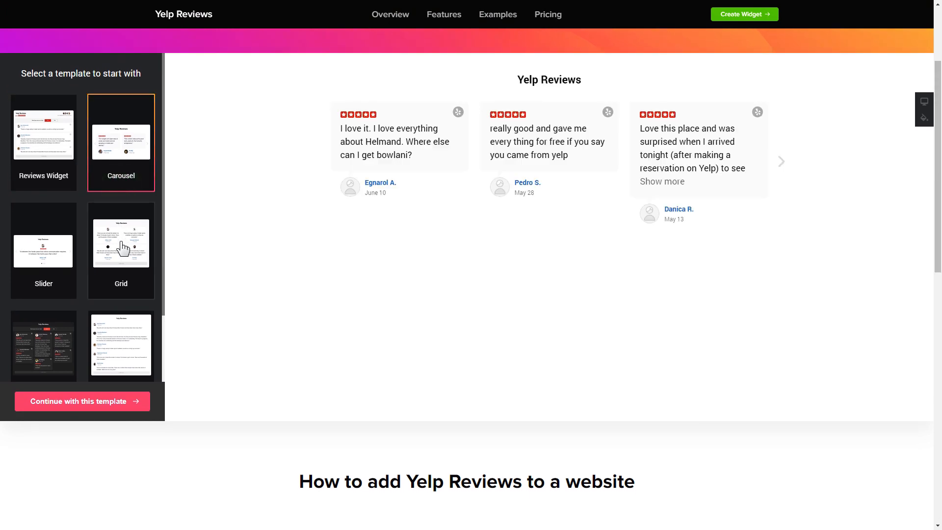
left_click(121, 252)
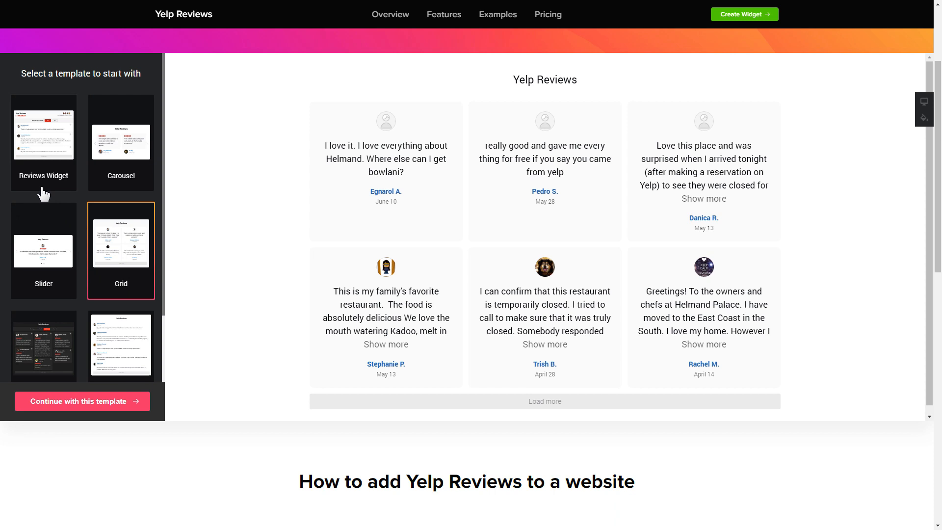
left_click(43, 133)
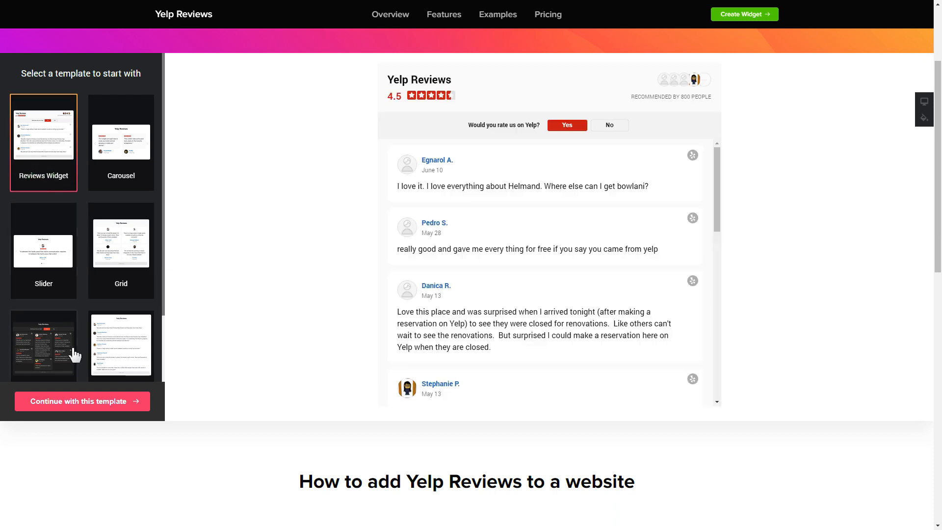
- Continue with the template and apply the restaurant's Yelp page URL so its reviews load
left_click(83, 401)
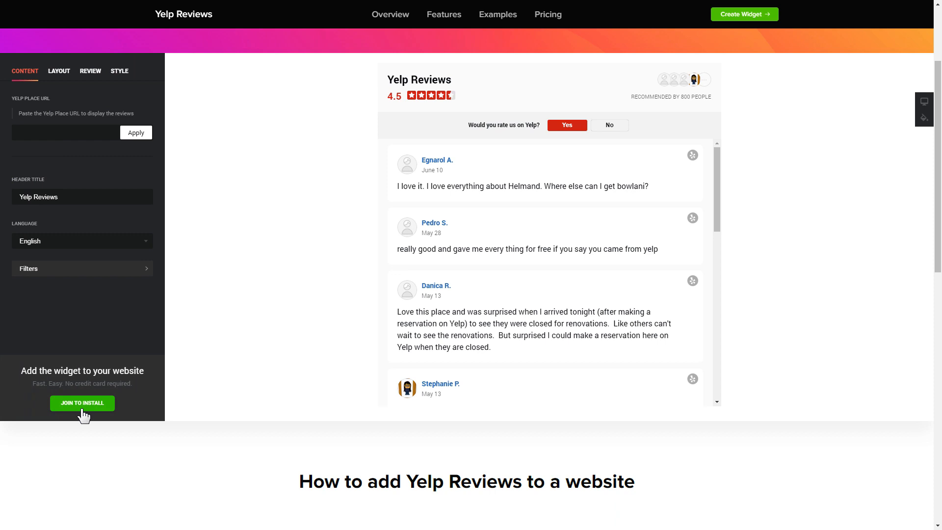
right_click(59, 133)
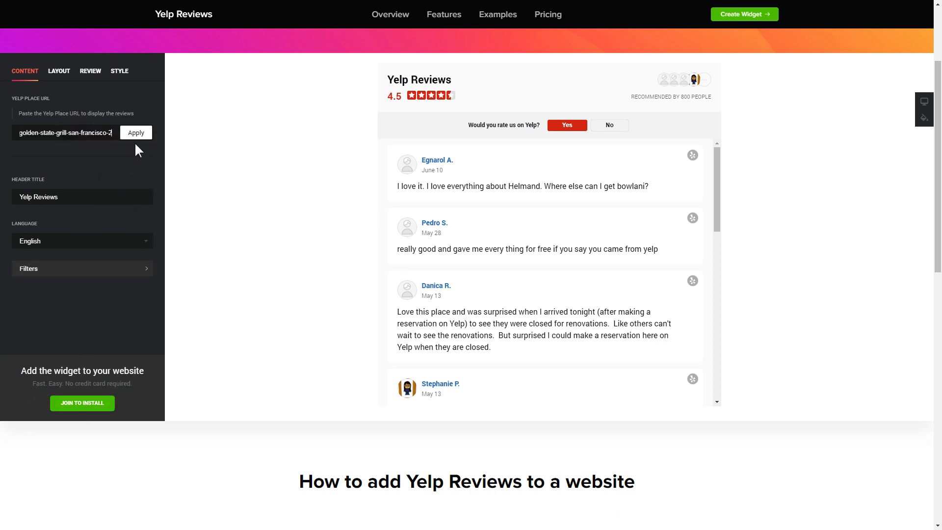
left_click(137, 132)
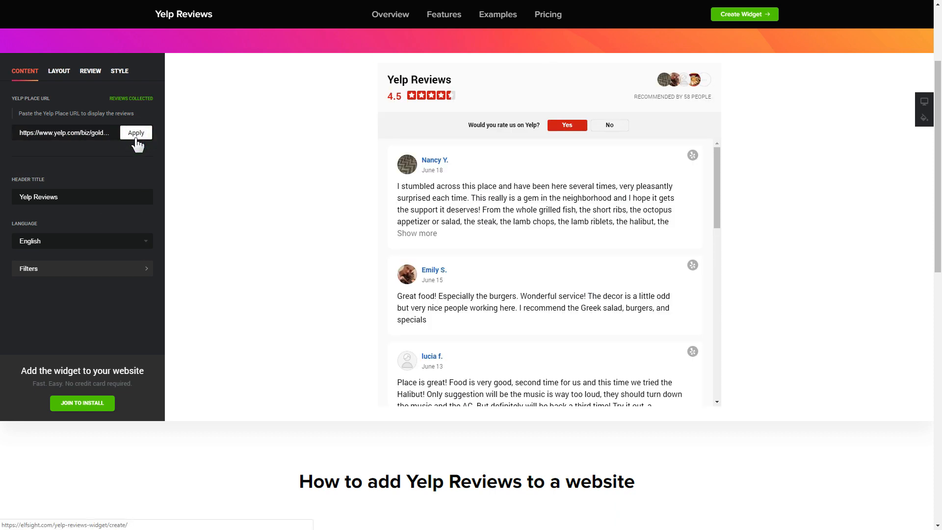
- Look over the Layout, Review and Style settings, then return to Content
left_click(59, 71)
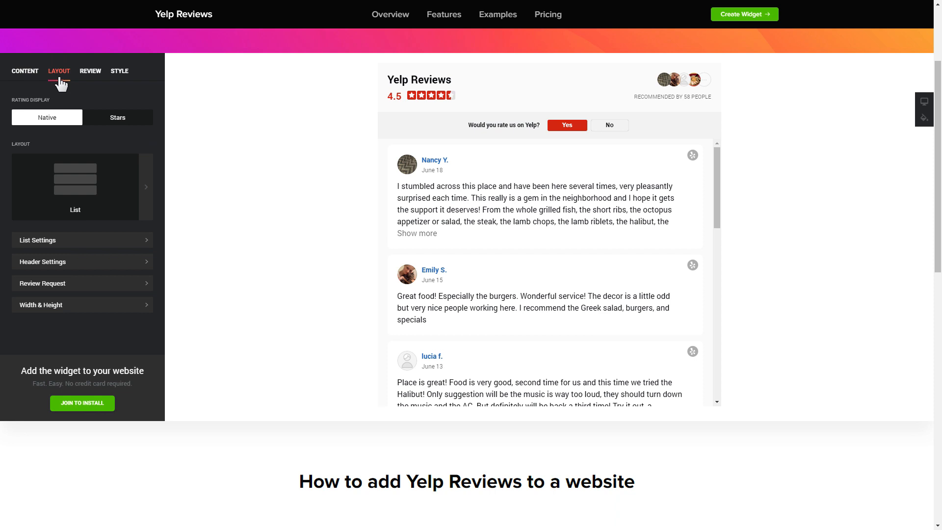
left_click(90, 71)
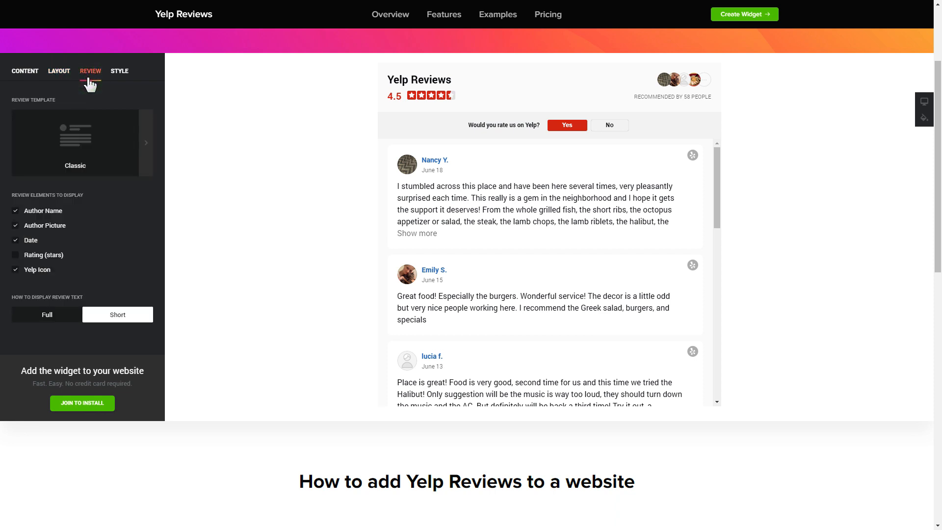
left_click(120, 71)
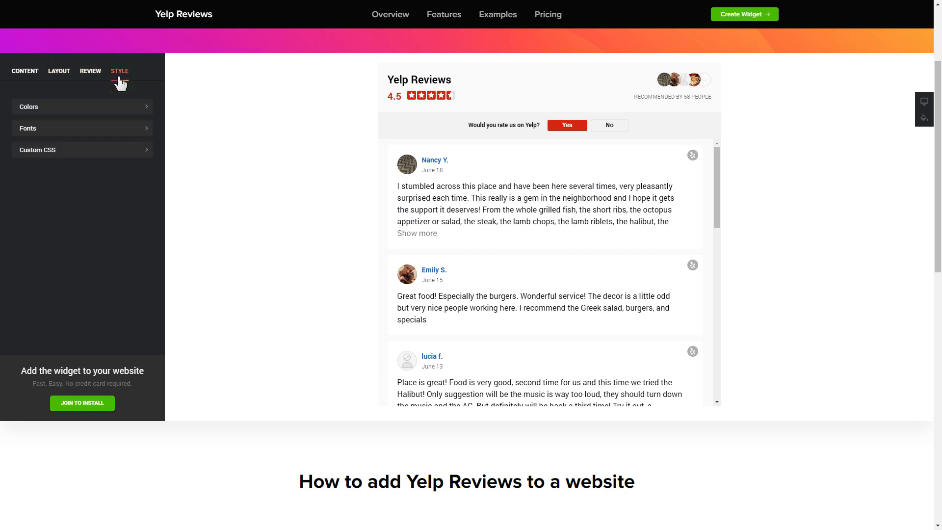
left_click(24, 71)
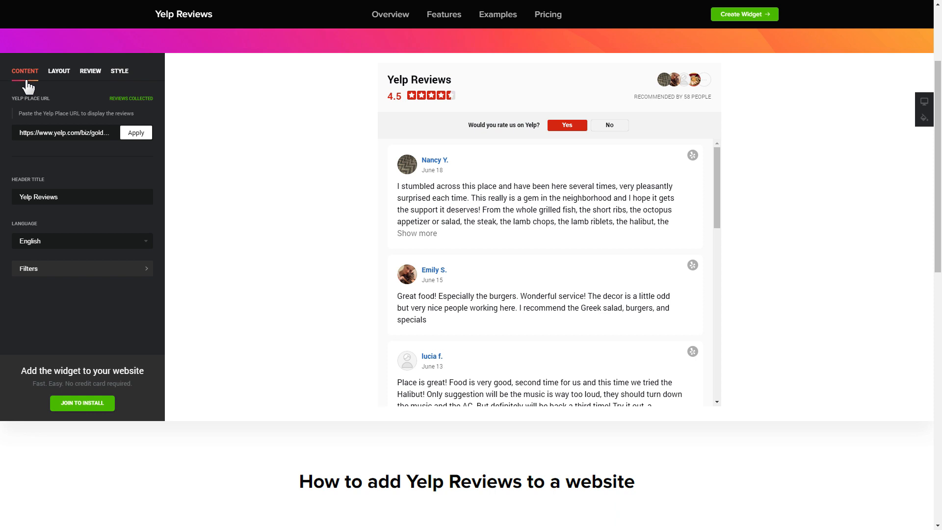
- Create the Elfsight account, save the widget on the Lite plan and copy its installation code
left_click(83, 403)
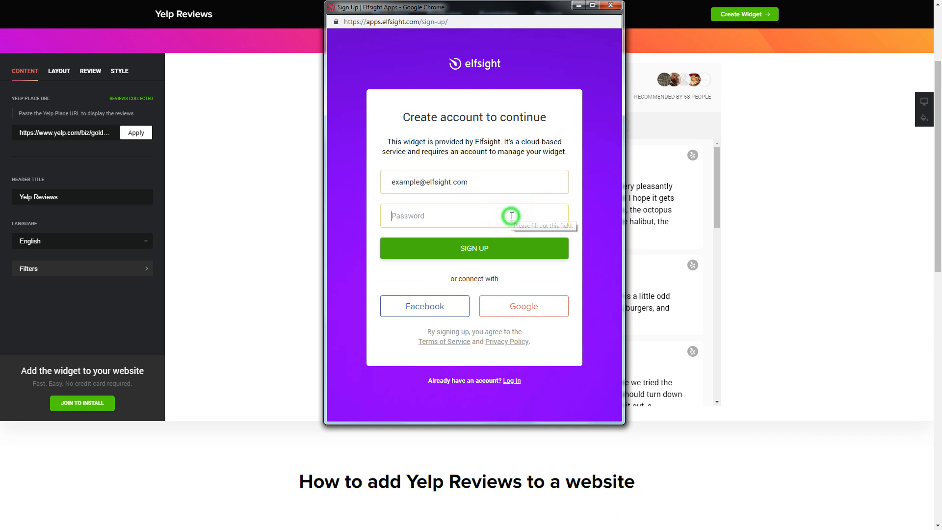
left_click(474, 249)
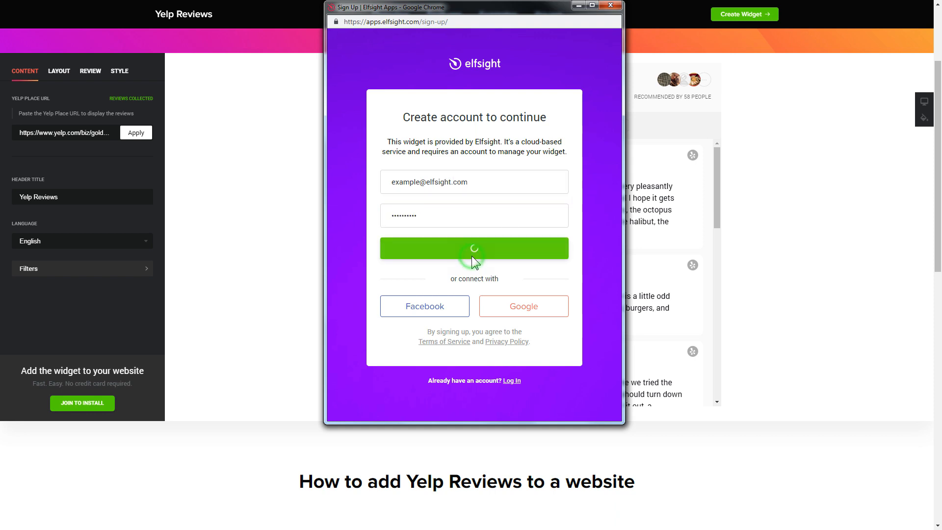
left_click(474, 248)
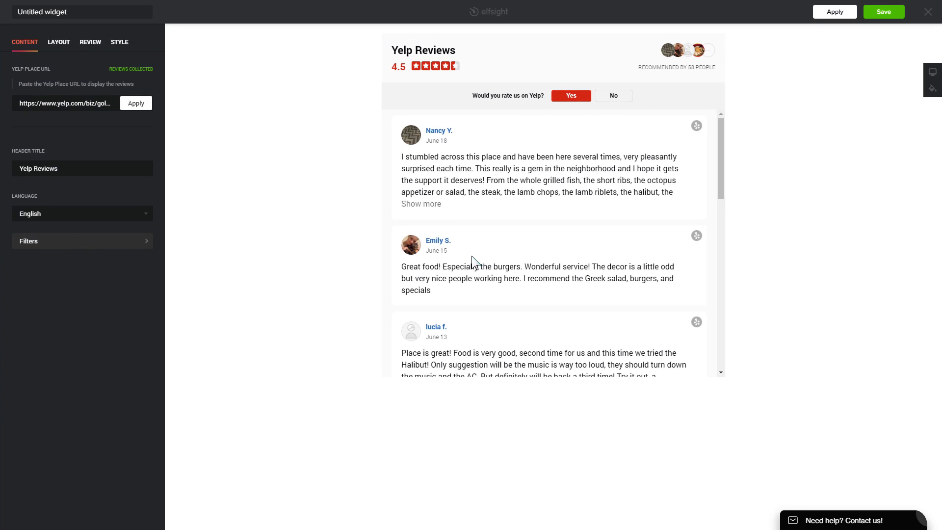
mouse_move(821, 97)
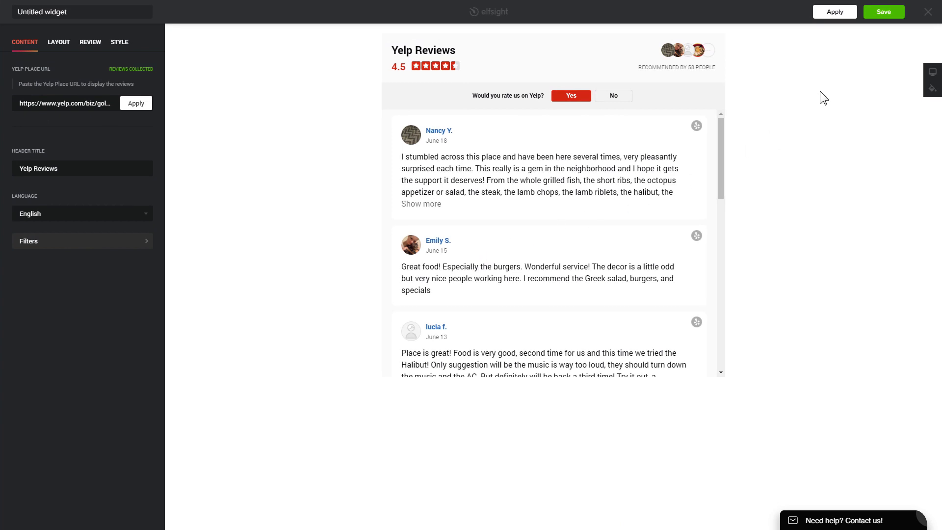
left_click(883, 12)
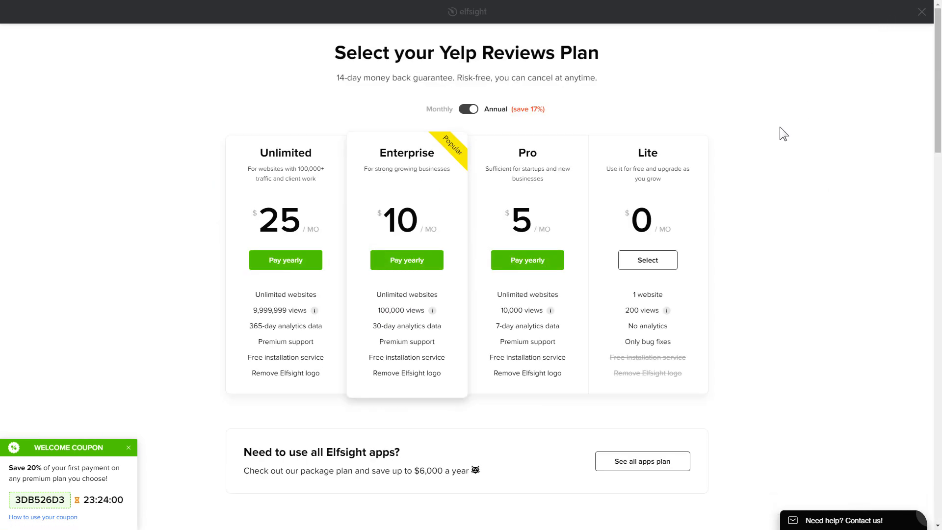
mouse_move(216, 230)
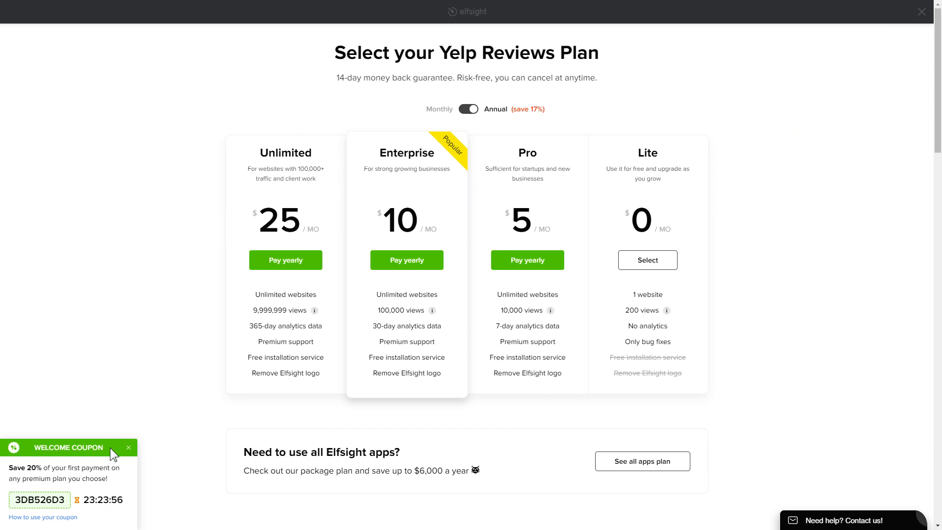
mouse_move(161, 442)
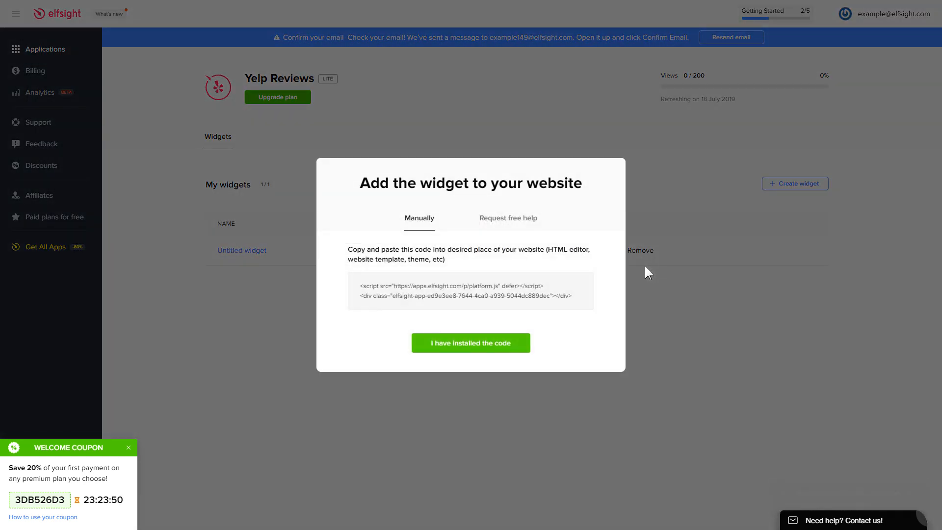
left_click(470, 290)
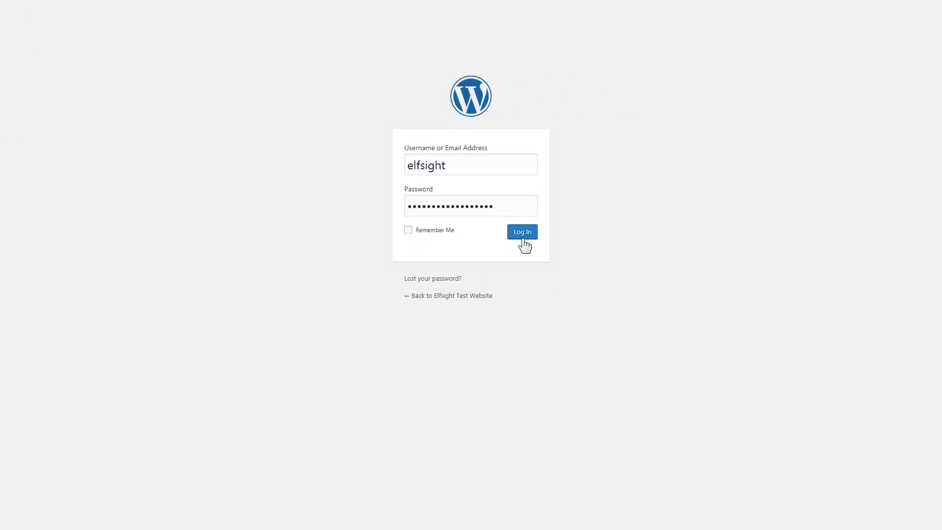
- Log in to WordPress and insert a Custom HTML block on the Homepage above Goals
left_click(522, 231)
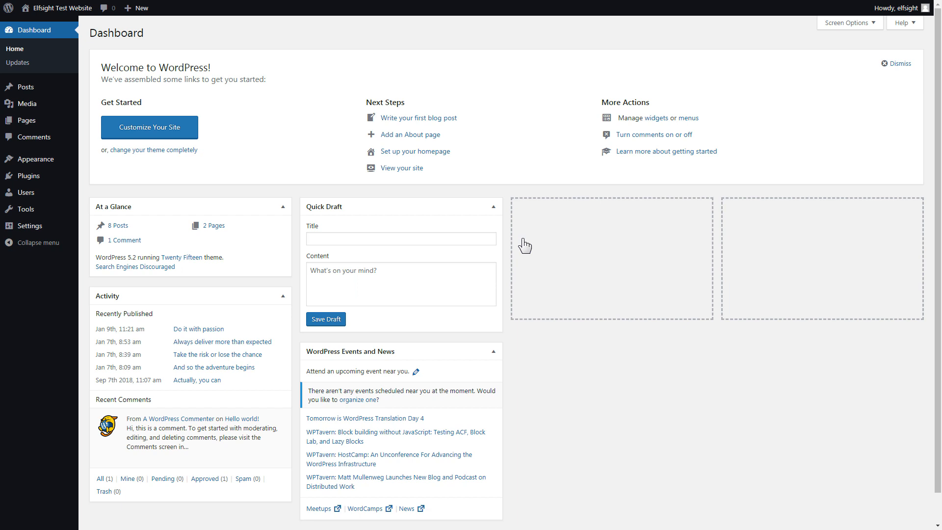
mouse_move(419, 230)
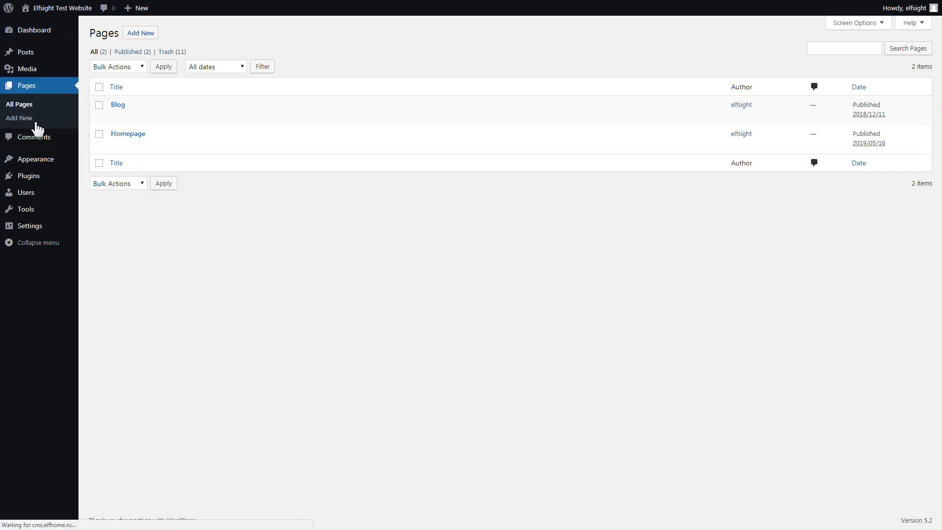
left_click(129, 133)
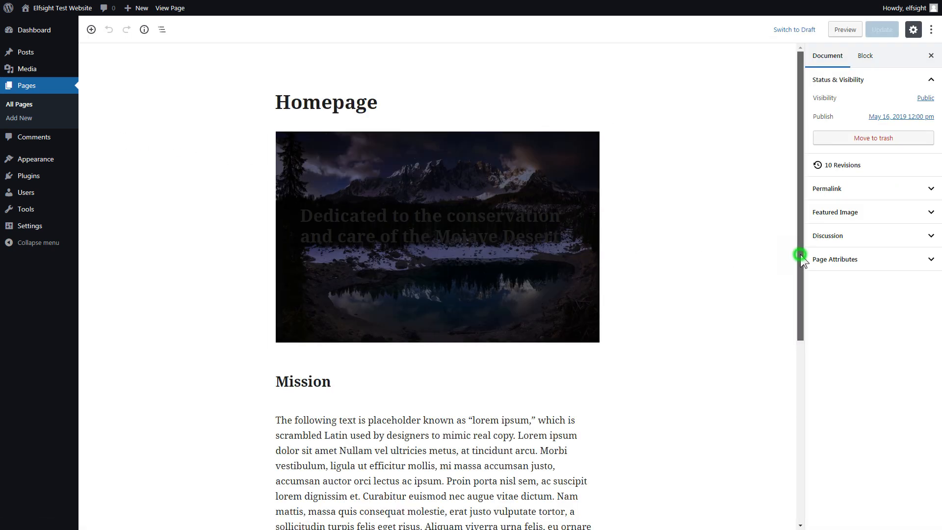
scroll("down", 3)
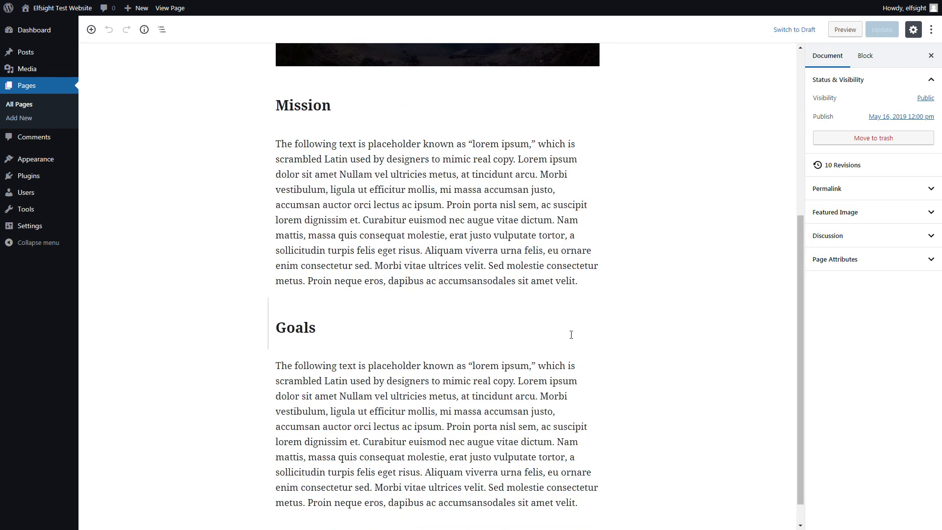
type("htm")
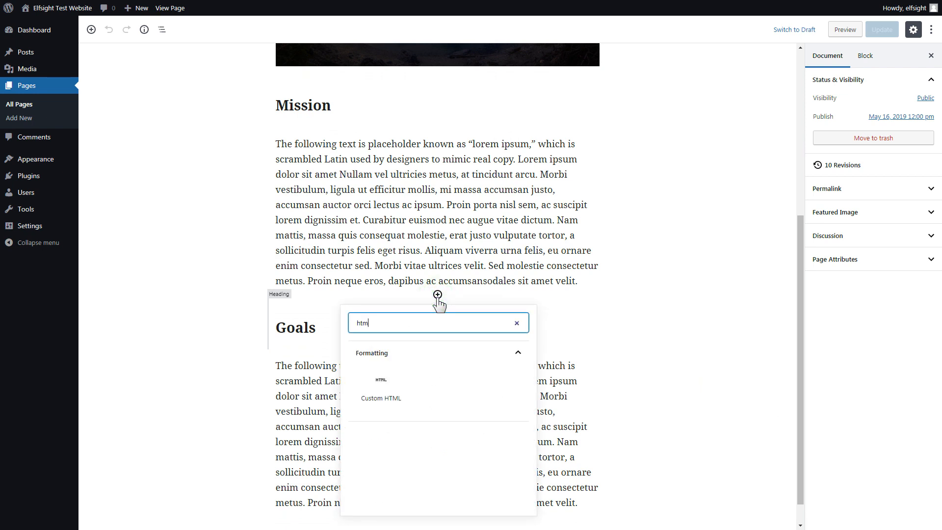
left_click(381, 398)
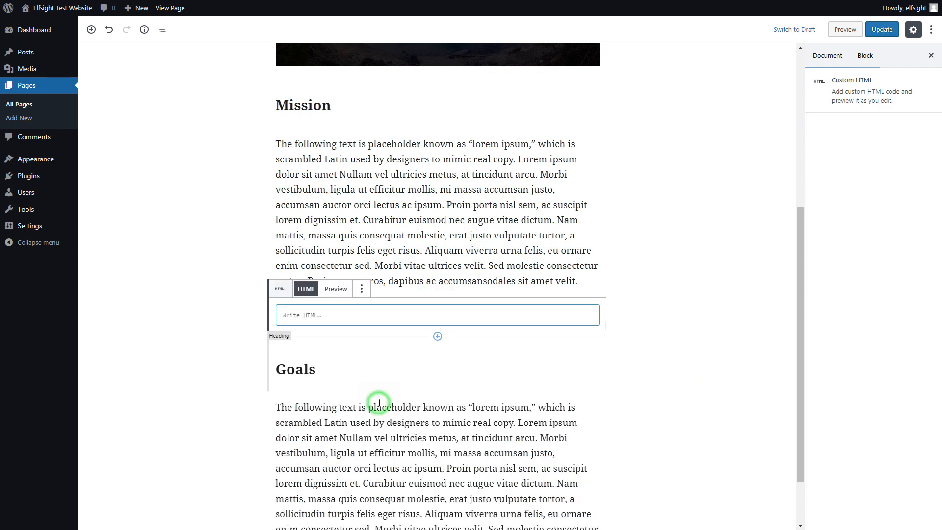
- Paste the Elfsight platform.js script into the block and update the Homepage
left_click(383, 315)
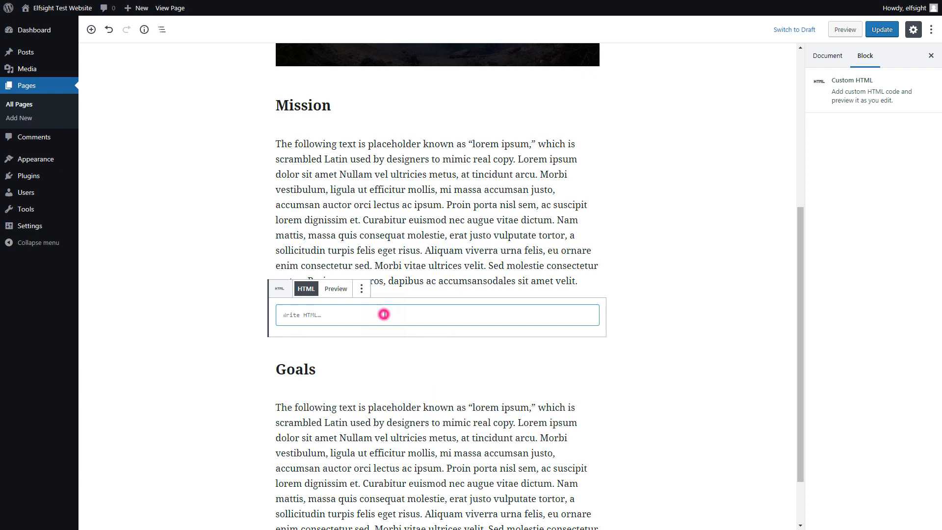
type("<script src=\"https://apps.elfsight.com/p/platform.js\" defer></script>")
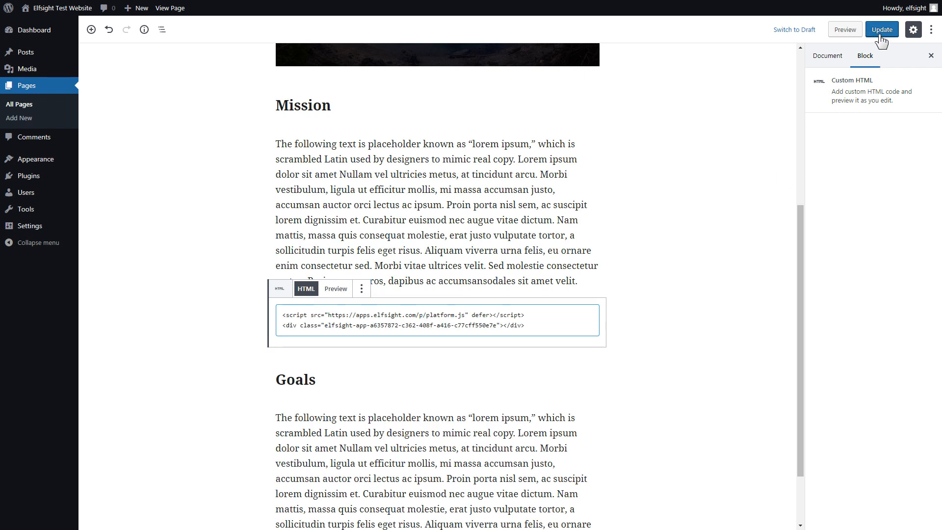
left_click(882, 29)
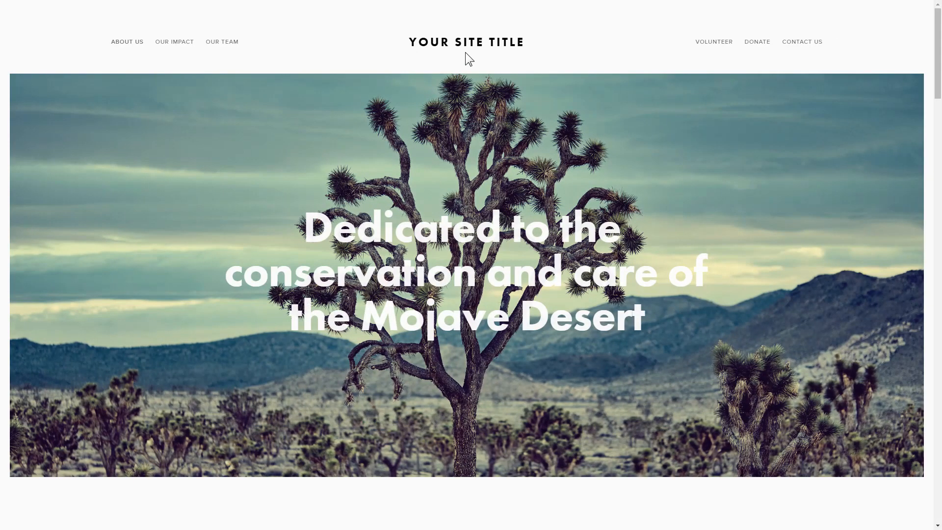
- Scroll the live homepage past Mission to the Yelp Reviews widget and through its reviews
scroll("down", 3)
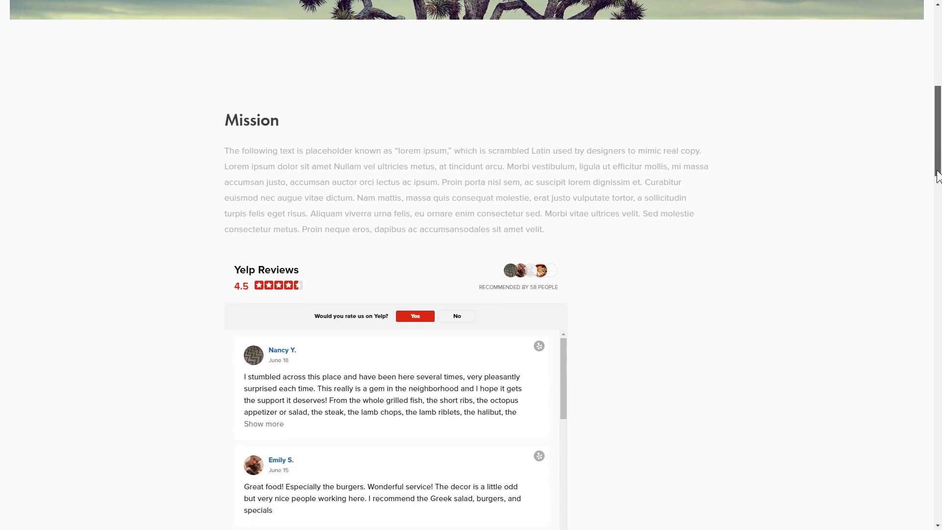
scroll("down", 3)
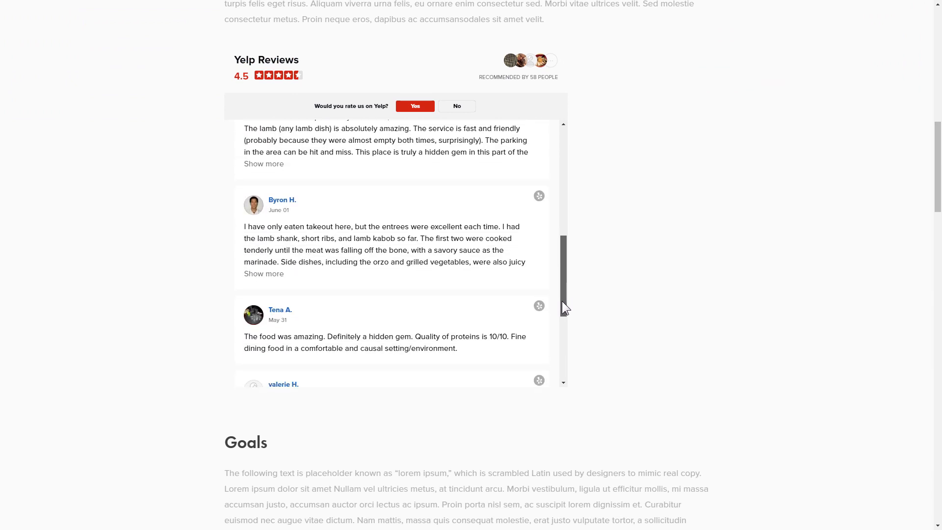
scroll("down", 3)
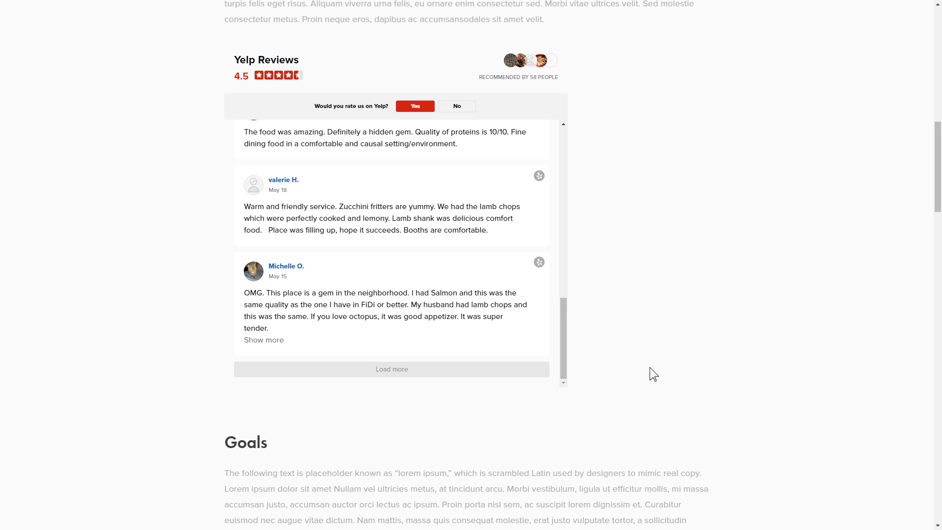